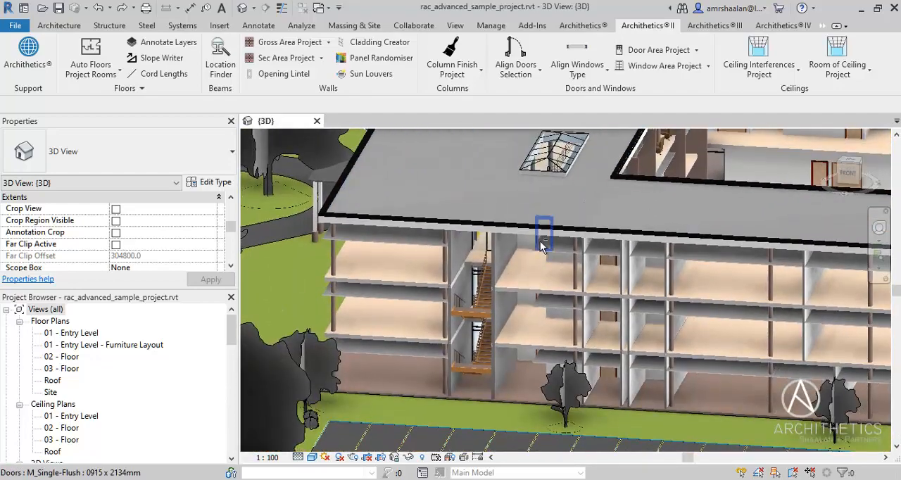
Orbit and zoom out in the 3D view to see the building from above.
drag(542, 242, 489, 277)
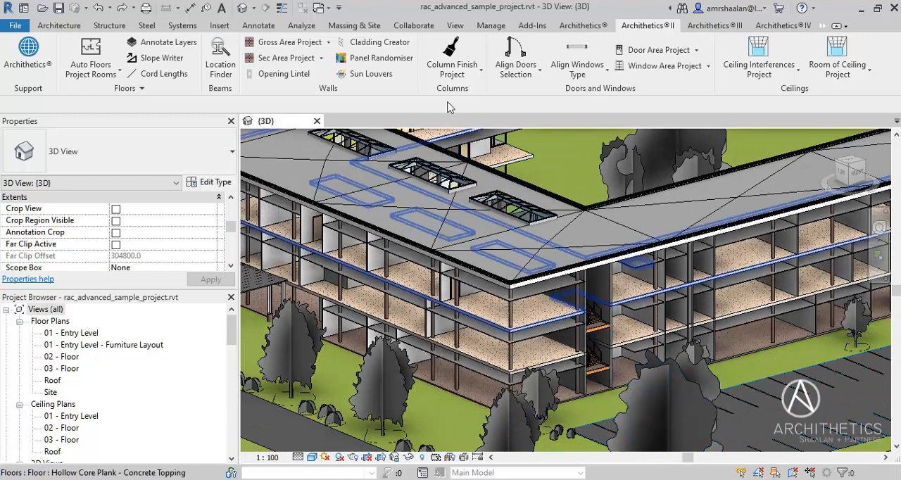
Run Column Finish Project with wall type Typ. Partition w1 to wrap all 176 columns.
click(452, 59)
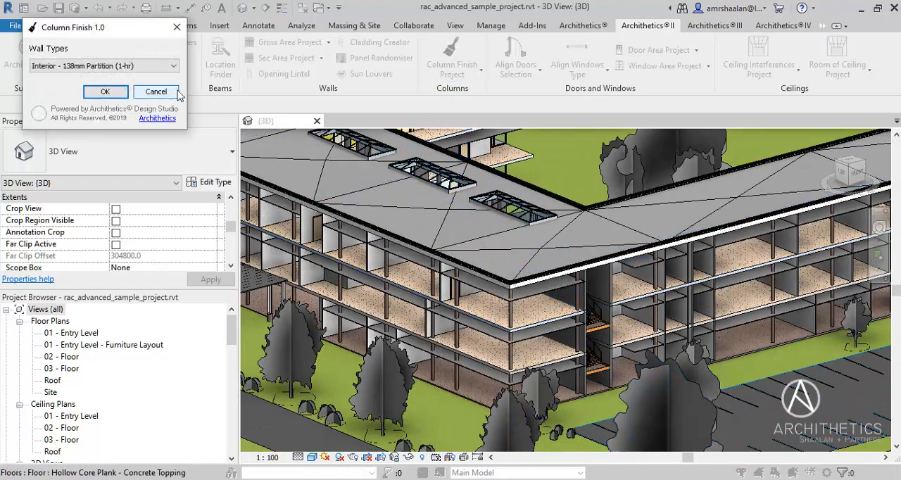
click(172, 64)
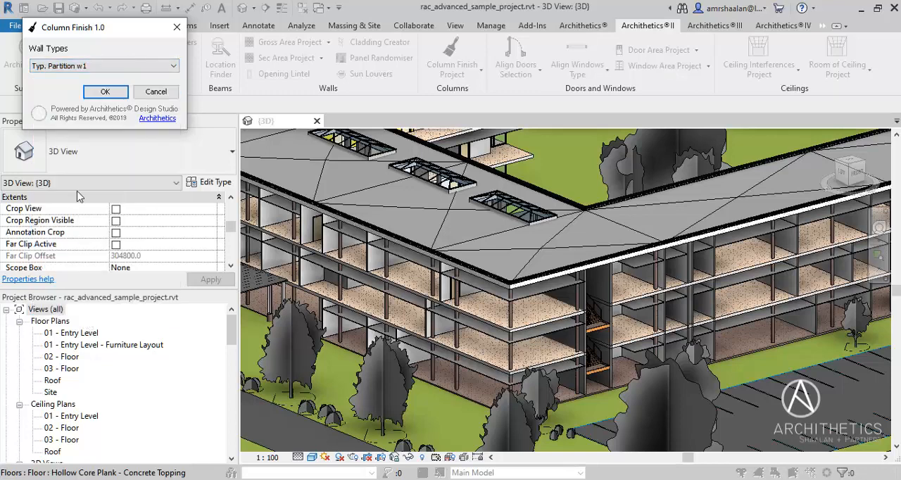
click(104, 91)
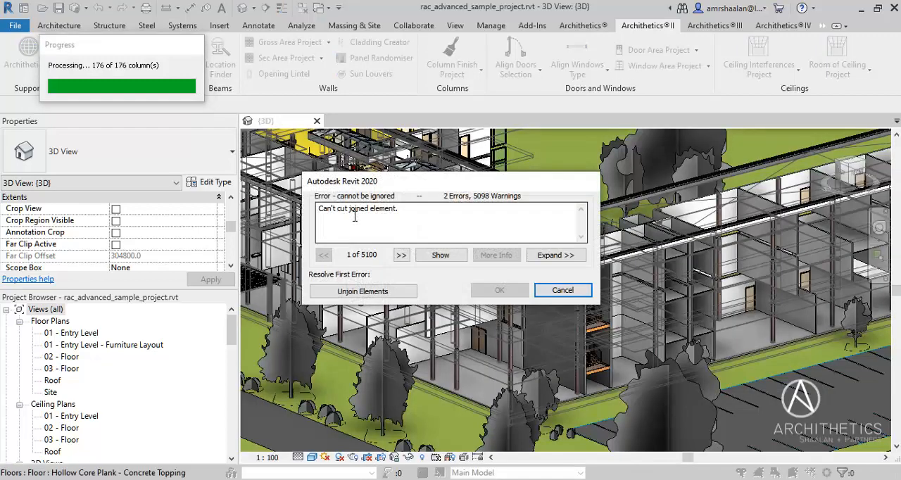
Dismiss the can't-cut-joined-element error dialog after the column wrapping finishes.
click(563, 290)
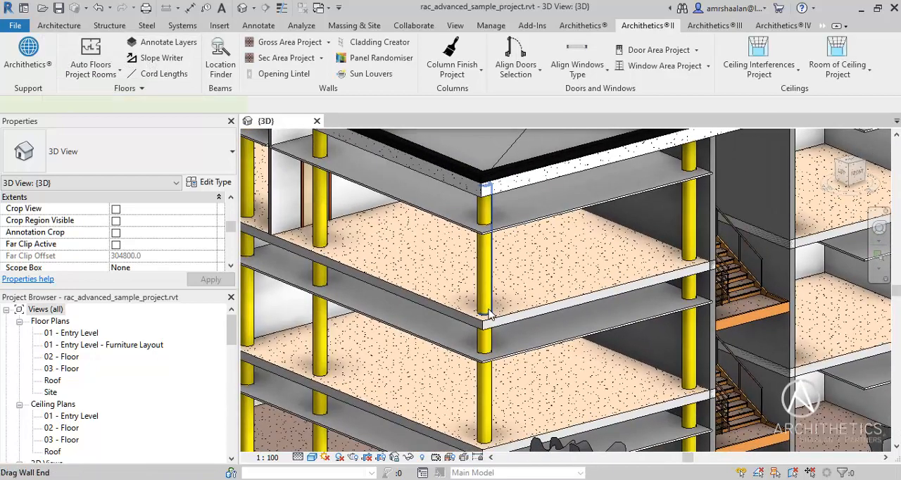
Select a finishing wall around a column and view it in the 01 - Entry Level plan.
click(482, 313)
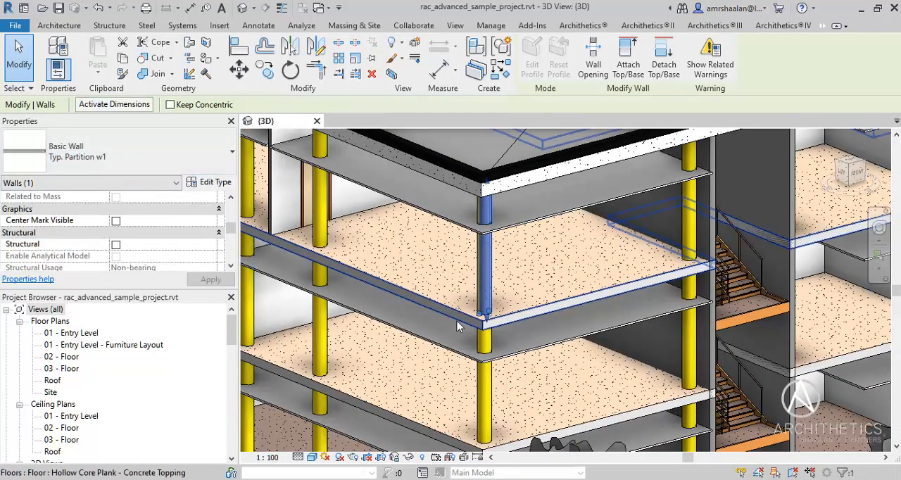
drag(458, 326, 498, 383)
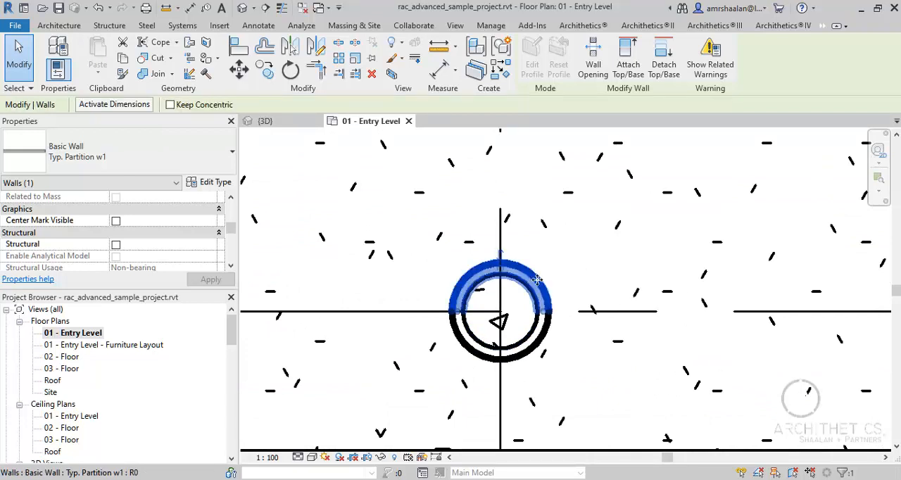
Switch to the 02 - Floor plan from the Project Browser and centre the view on the wrapped column.
click(500, 310)
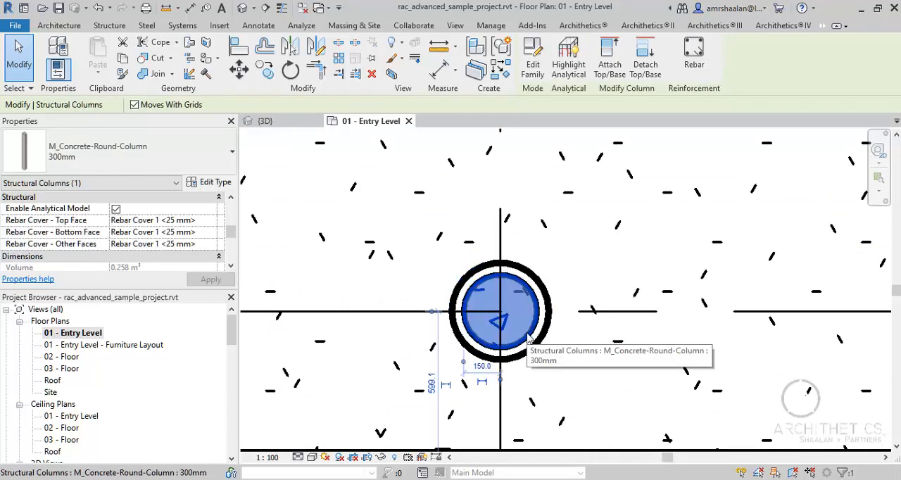
scroll(down, 3)
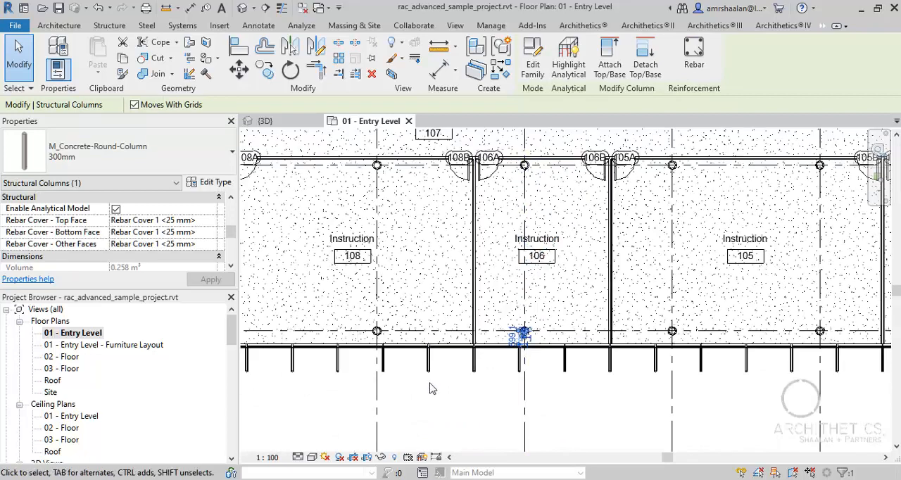
click(61, 357)
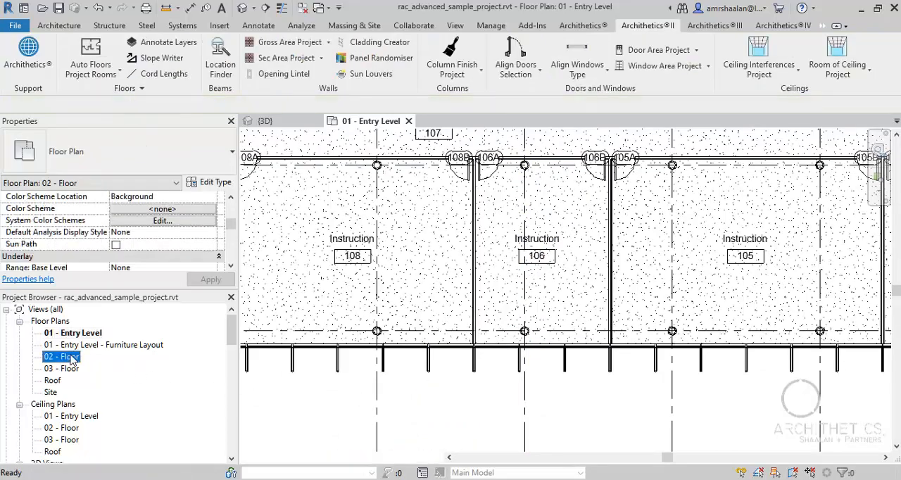
double_click(61, 357)
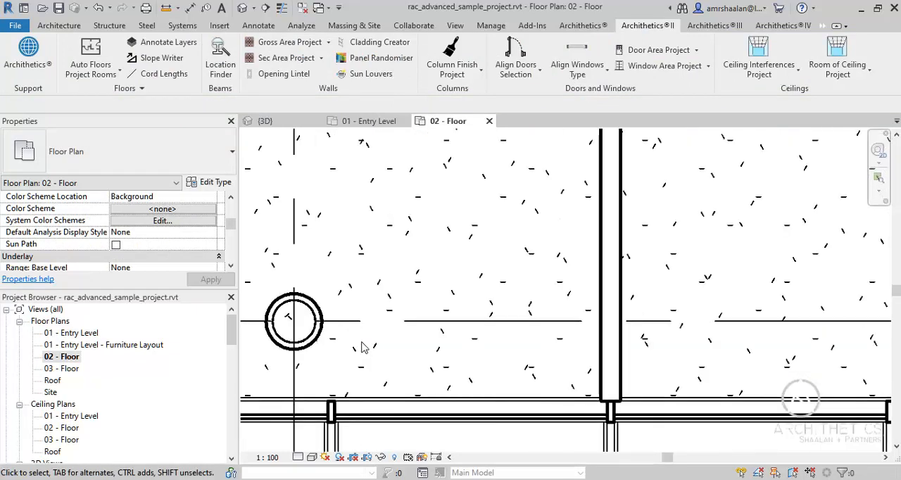
drag(364, 347, 482, 337)
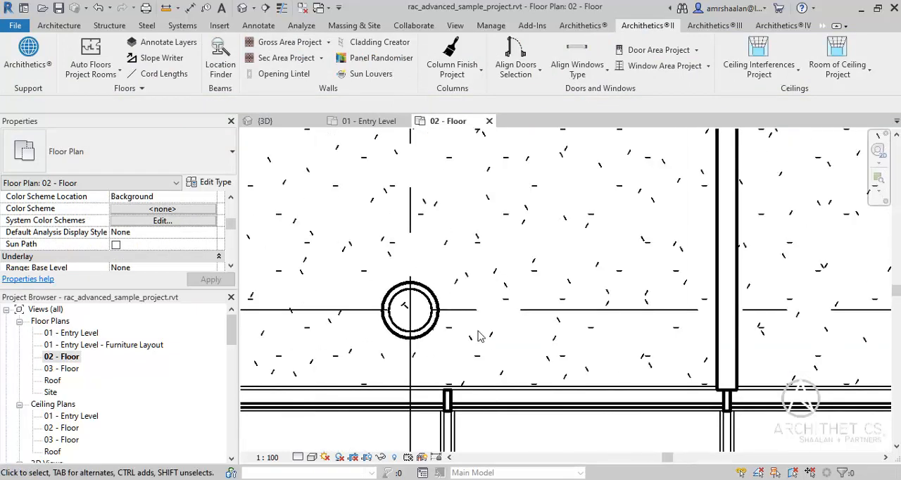
Select grid line 5 and start the Section tool beside the column.
click(411, 211)
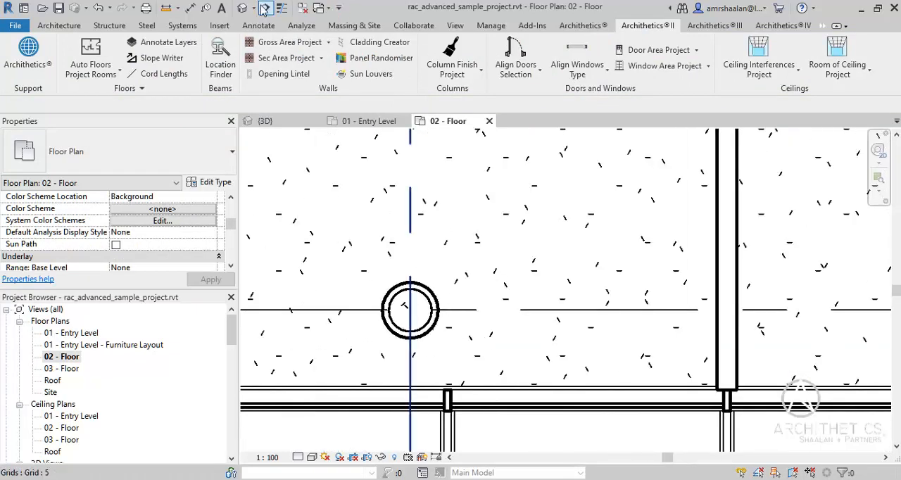
click(265, 7)
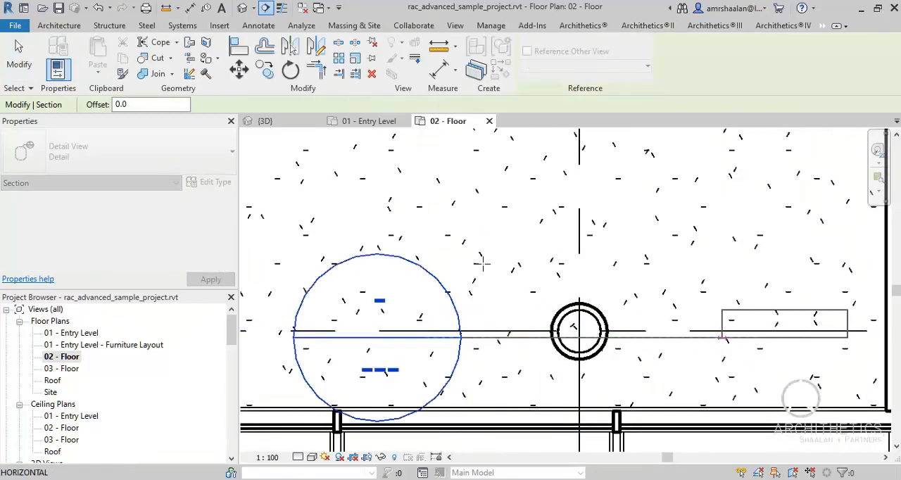
Place the section through the column, open Detail 1 and set its Detail Level to Fine.
click(647, 25)
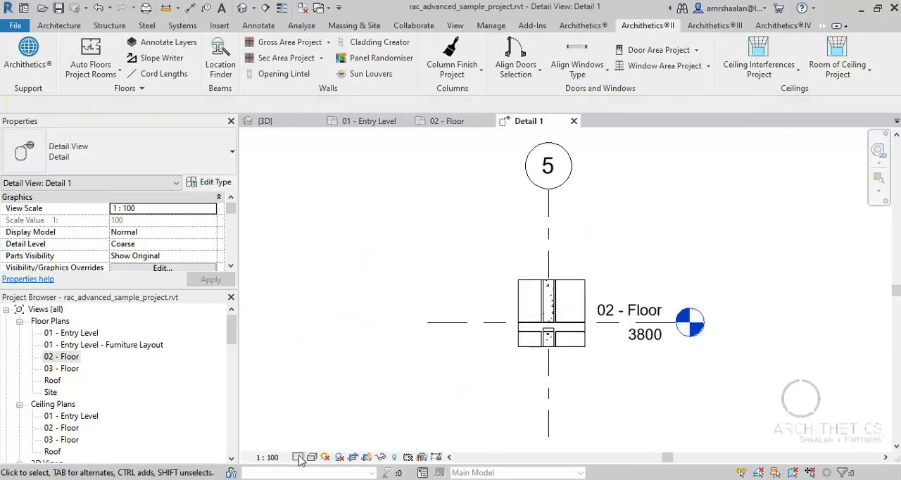
click(354, 457)
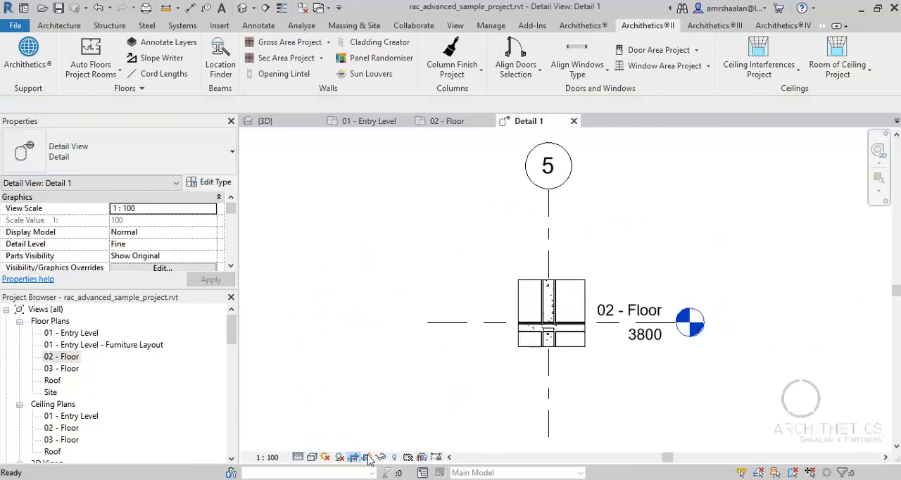
scroll(up, 3)
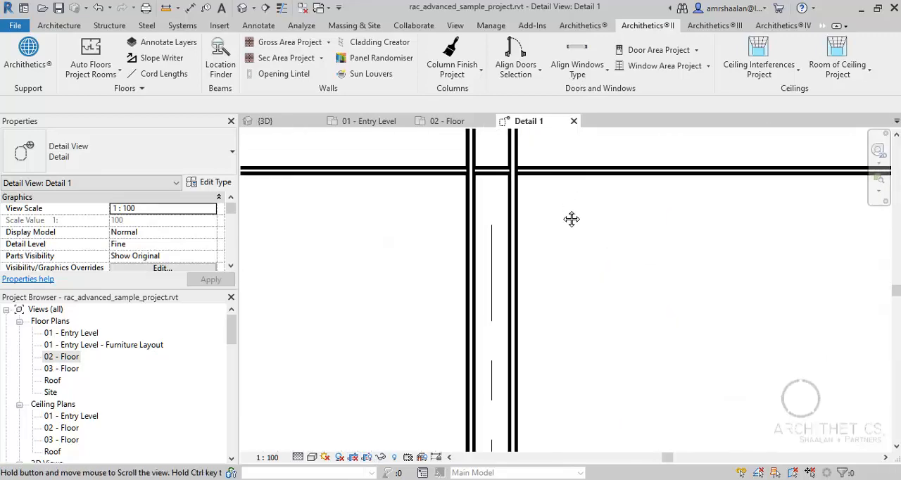
click(491, 274)
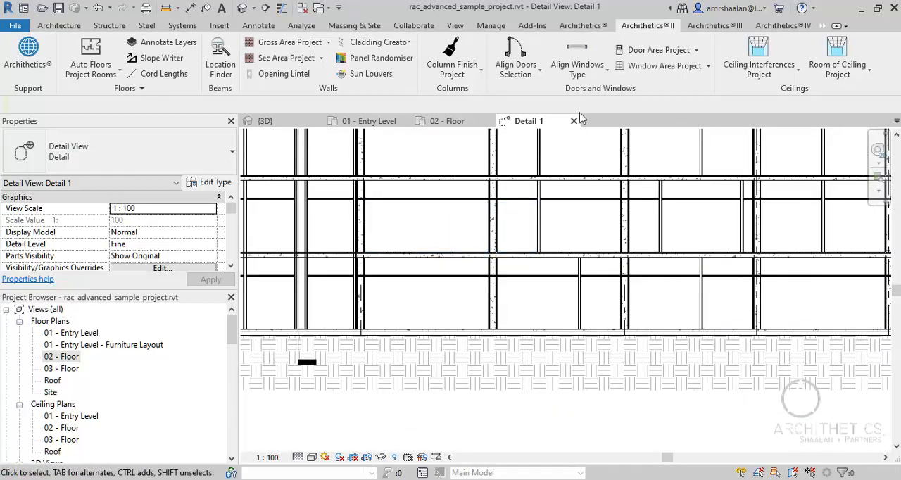
Return to the {3D} view and pull back to see the wrapped columns along the whole facade.
click(265, 121)
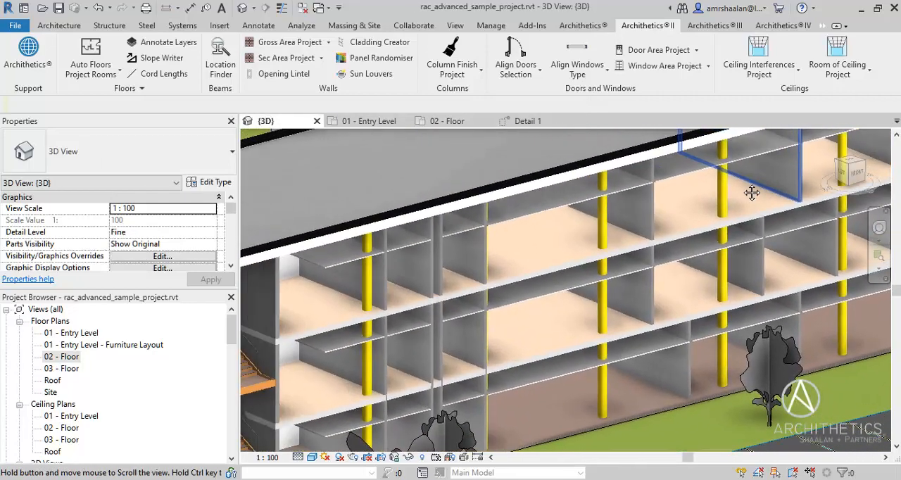
drag(753, 191, 744, 231)
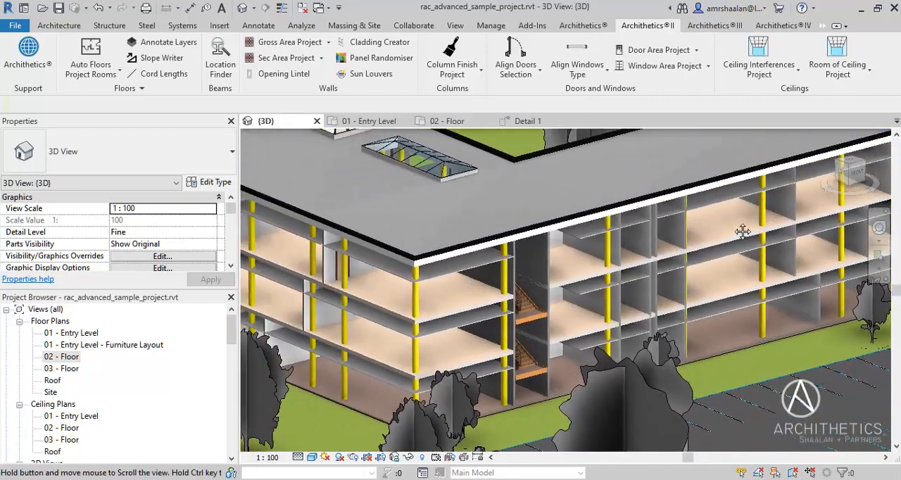